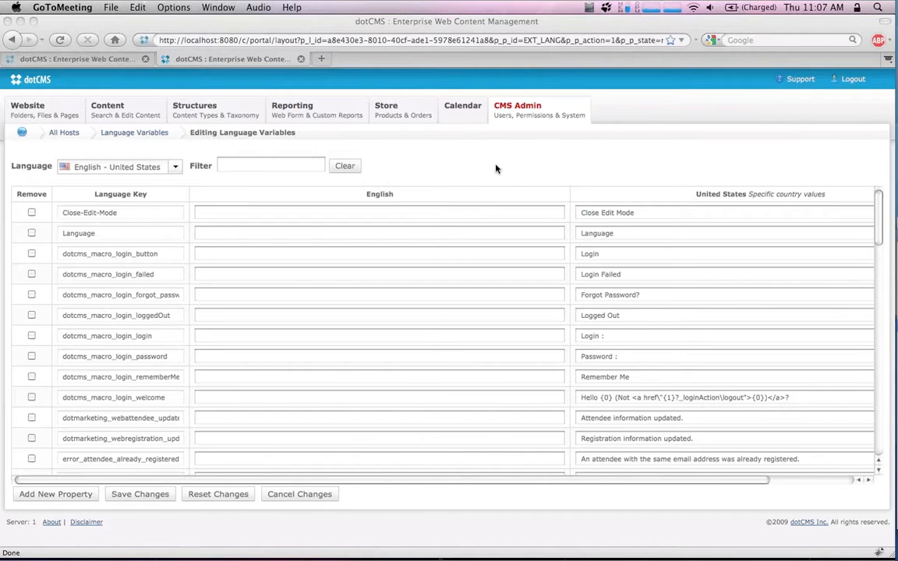
pyautogui.moveTo(501, 166)
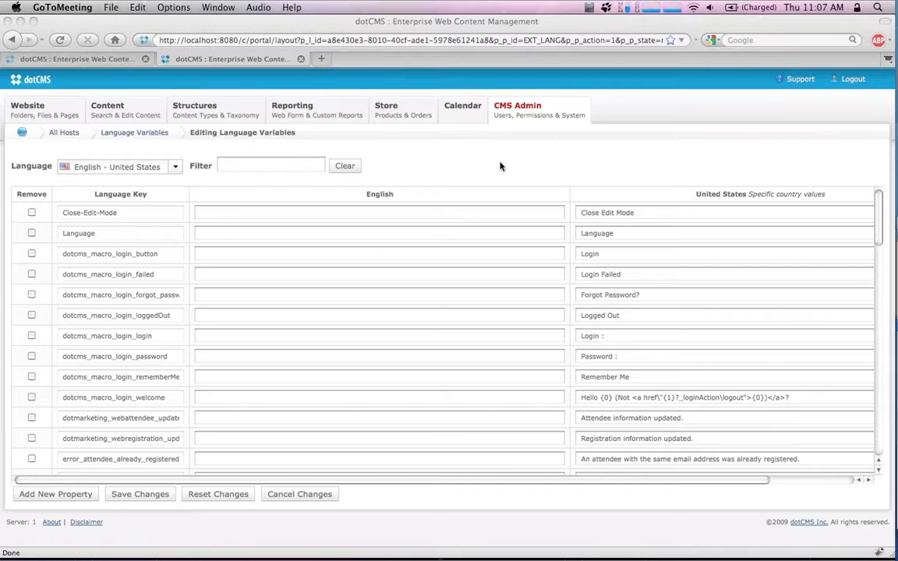
pyautogui.moveTo(498, 166)
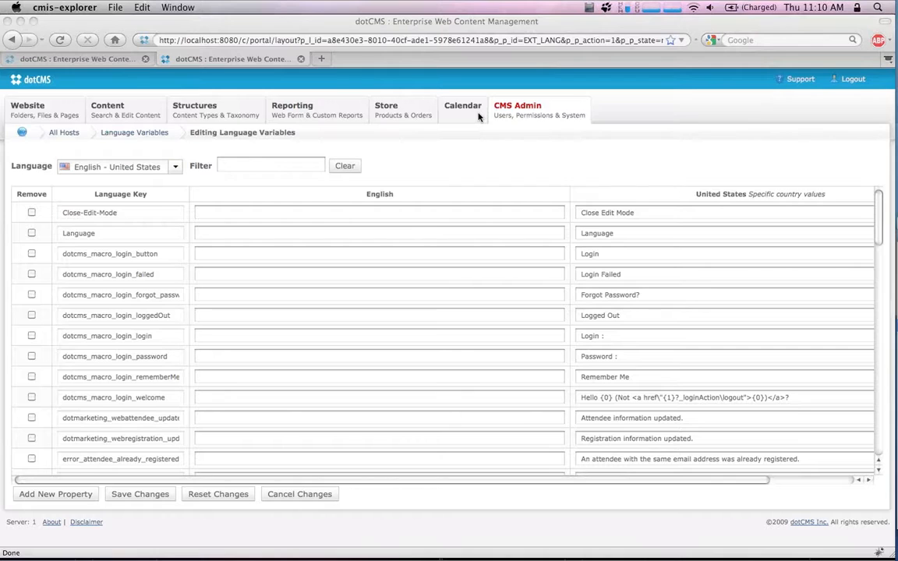
pyautogui.moveTo(482, 115)
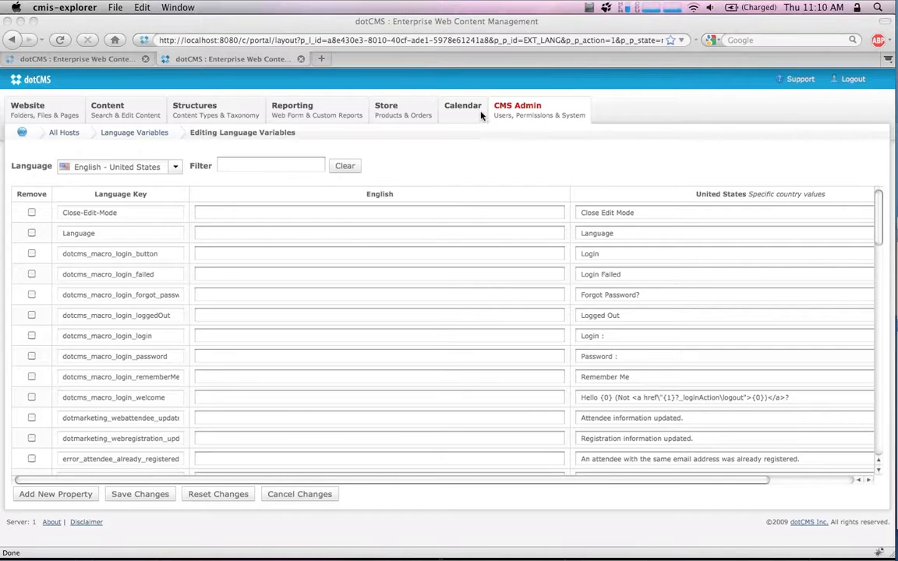